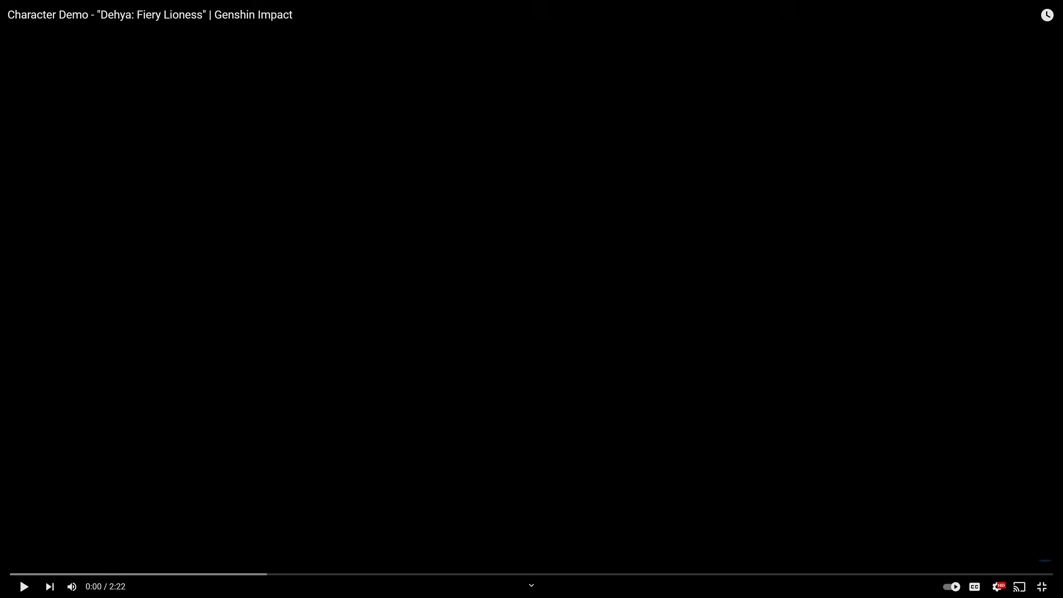
Step: Start the Dehya character demo playing and bring up the player's playback settings list
click(23, 587)
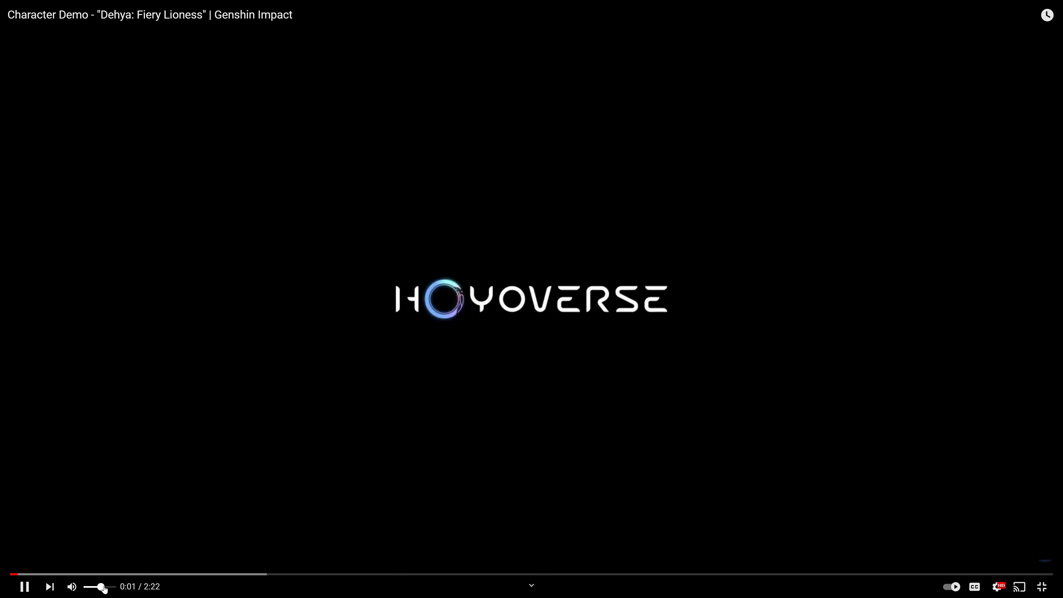
click(996, 588)
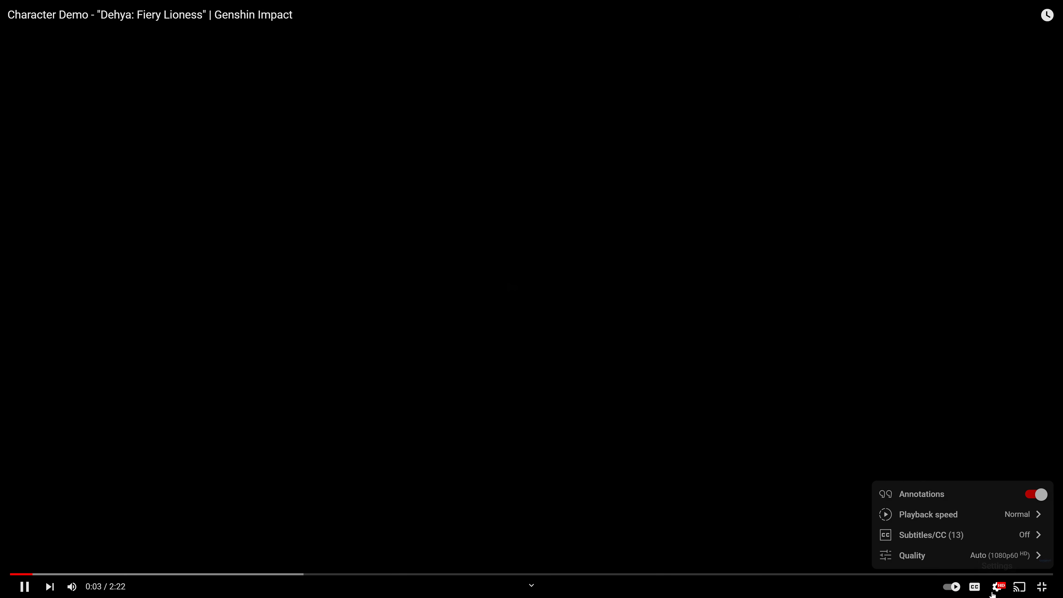